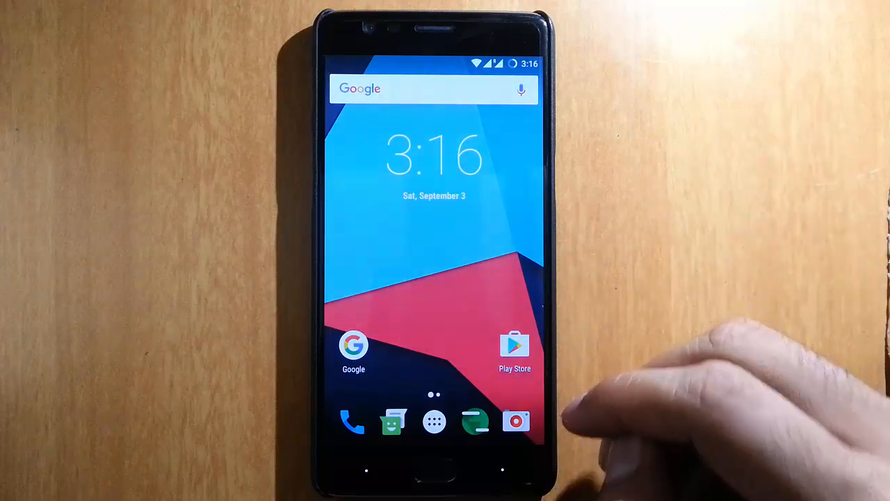
- Launch the Camera from the home dock, then pull down the quick settings panel
click(353, 420)
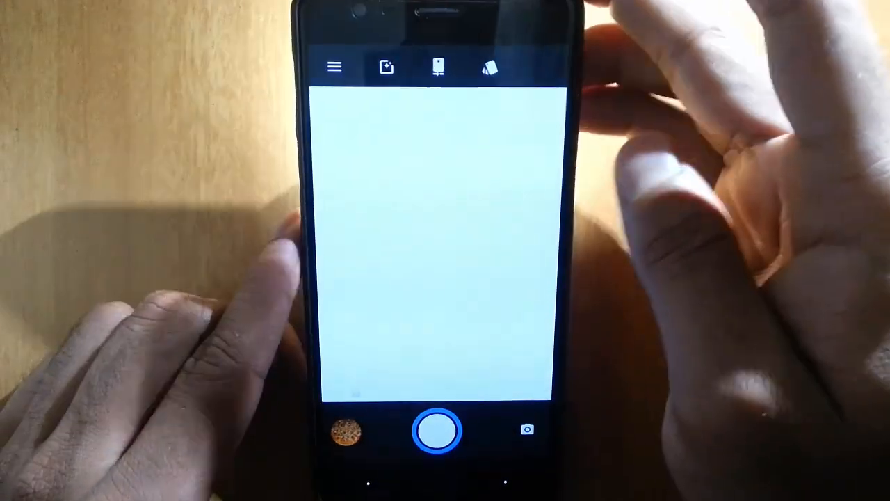
click(334, 67)
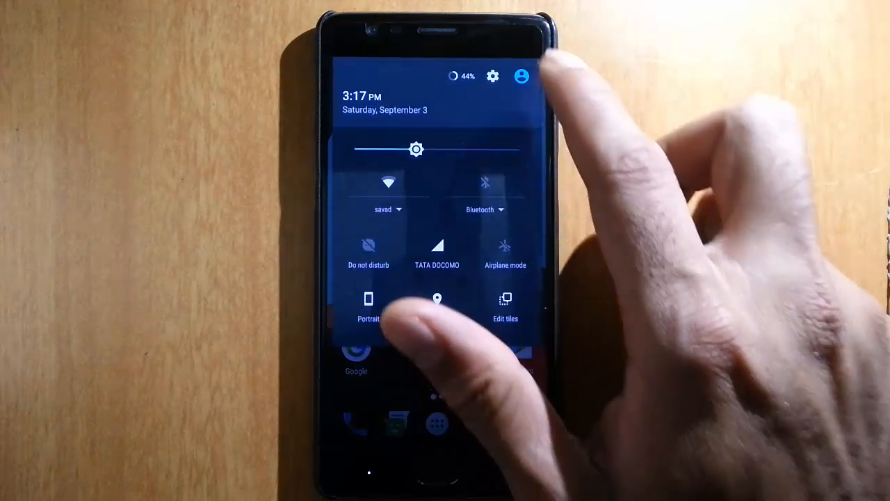
click(436, 305)
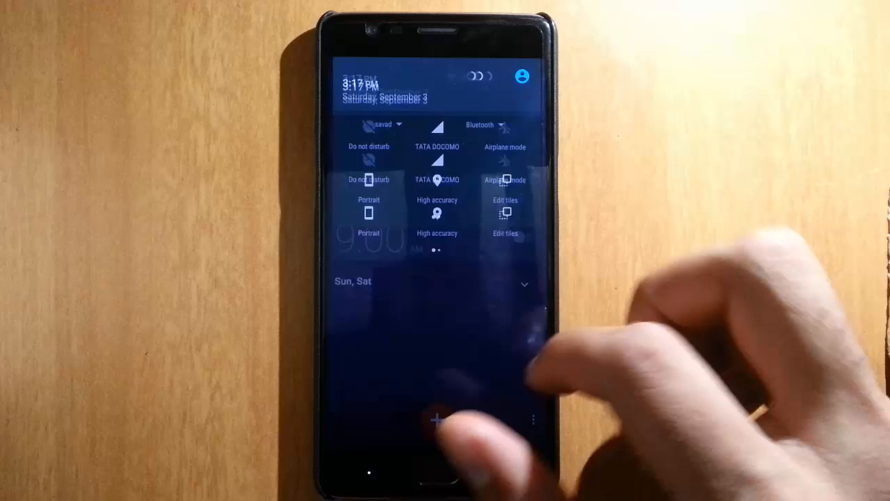
click(523, 75)
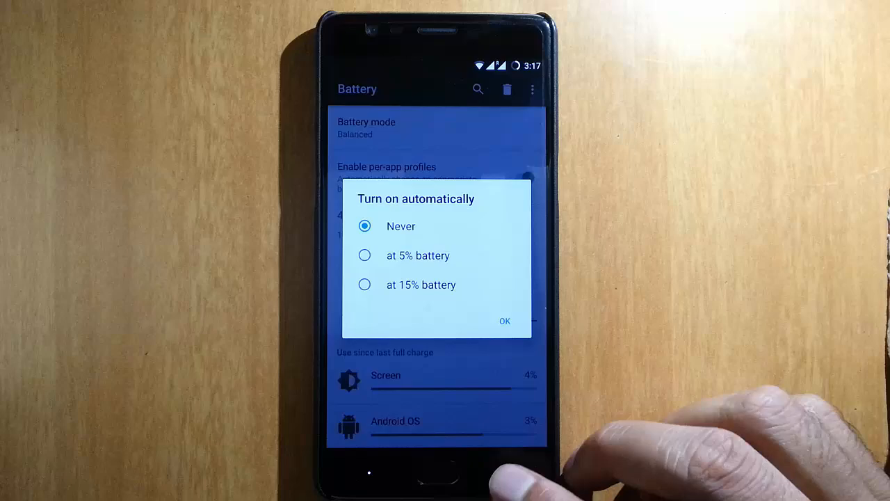
click(505, 320)
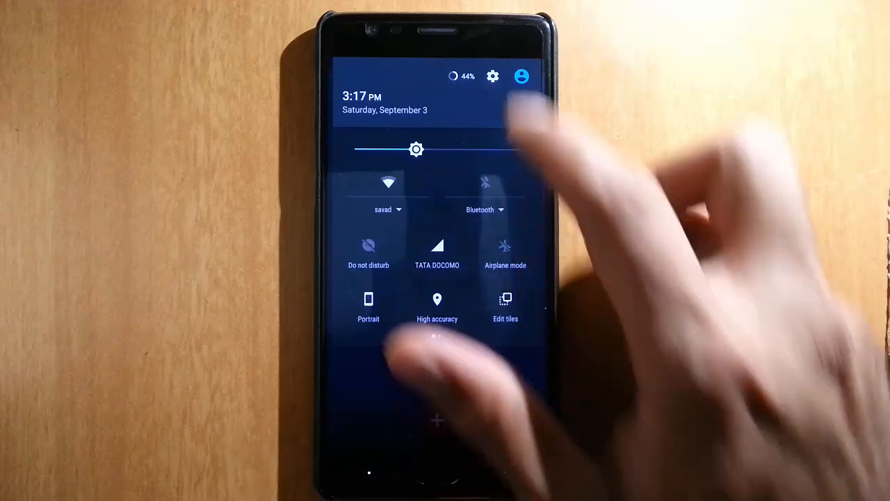
- From quick settings, browse More wireless options and Sounds, then enter Display & lights
click(492, 76)
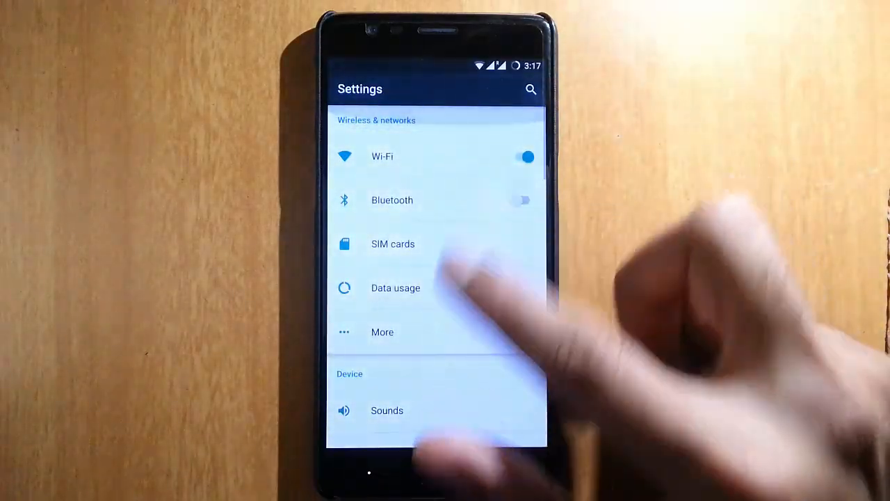
click(383, 331)
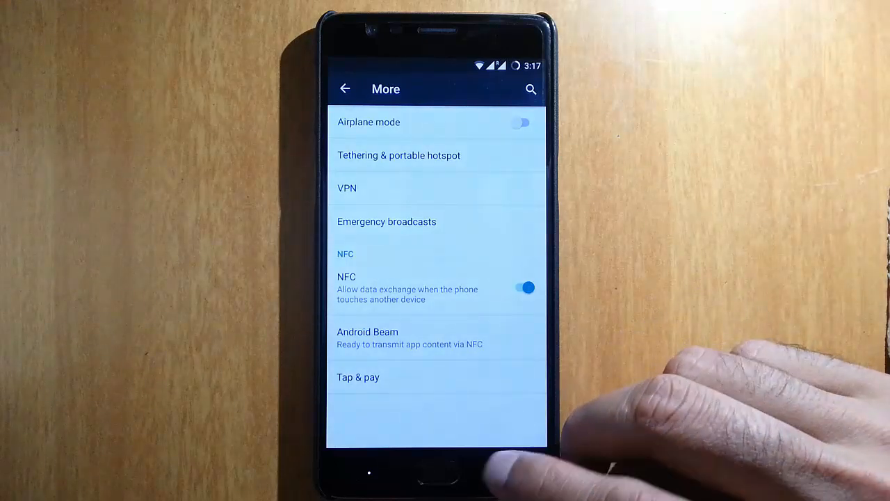
click(345, 89)
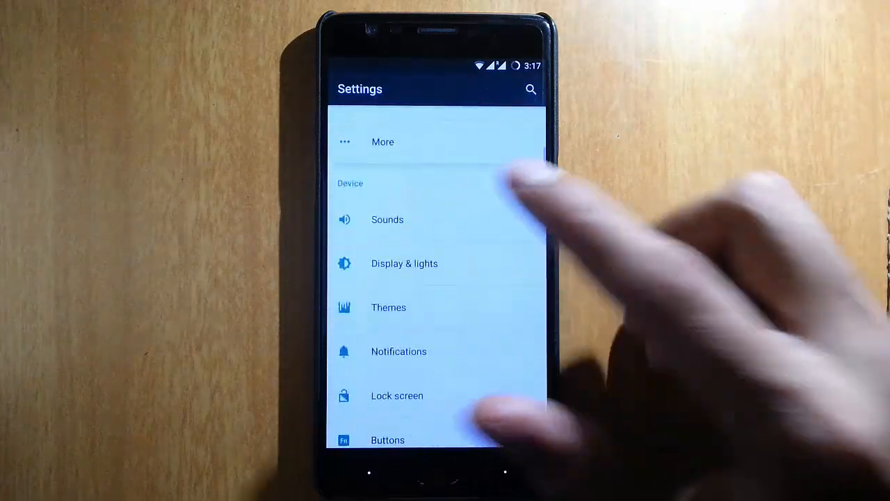
click(387, 220)
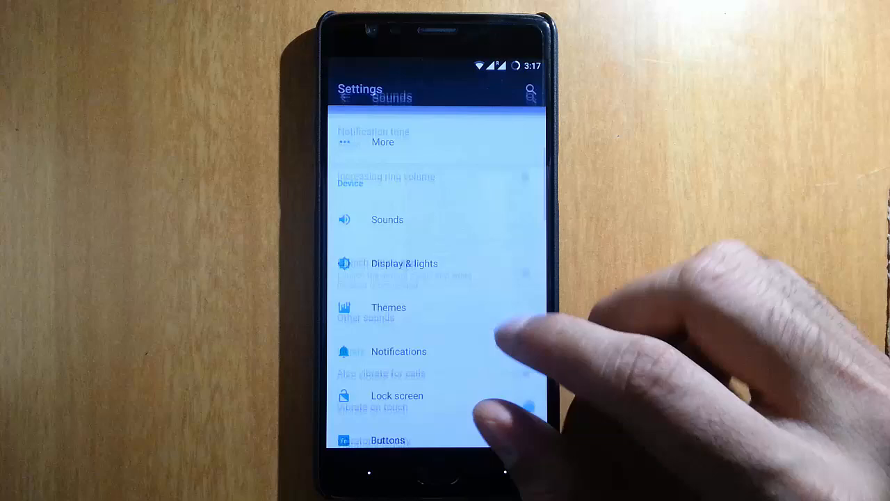
click(404, 263)
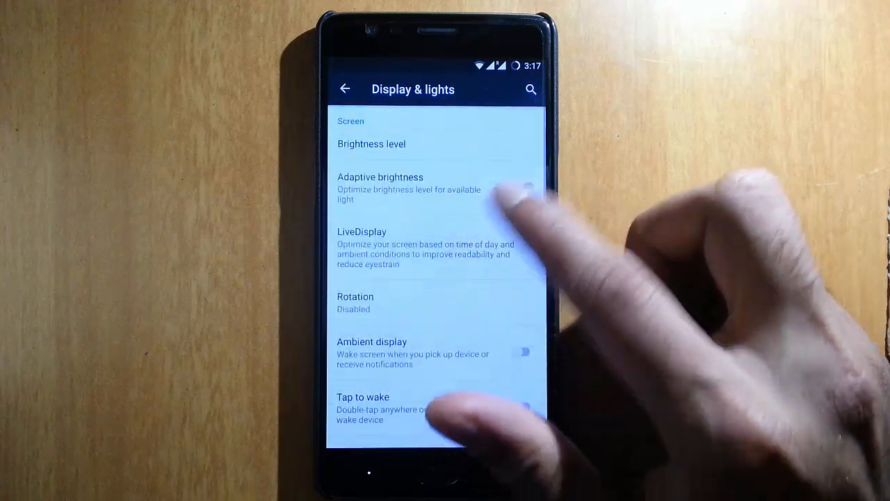
- Review the Battery light and Notification light pages, then return to the main Settings list
scroll(down, 3)
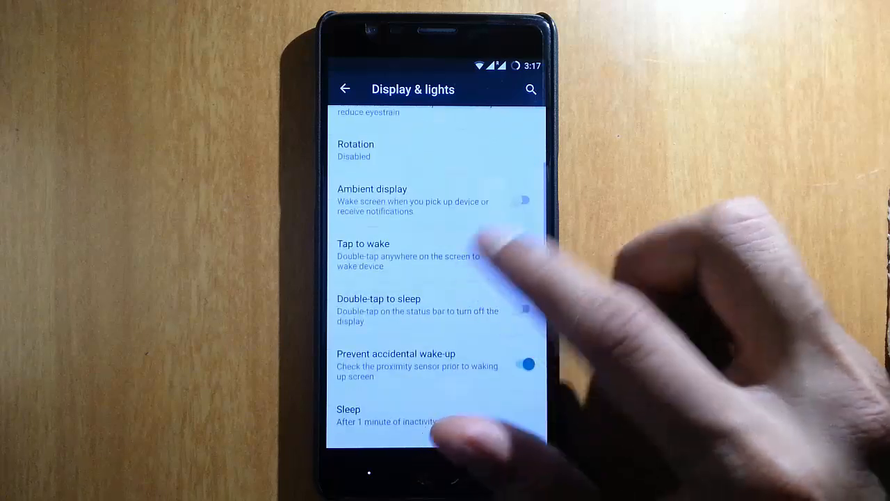
scroll(down, 3)
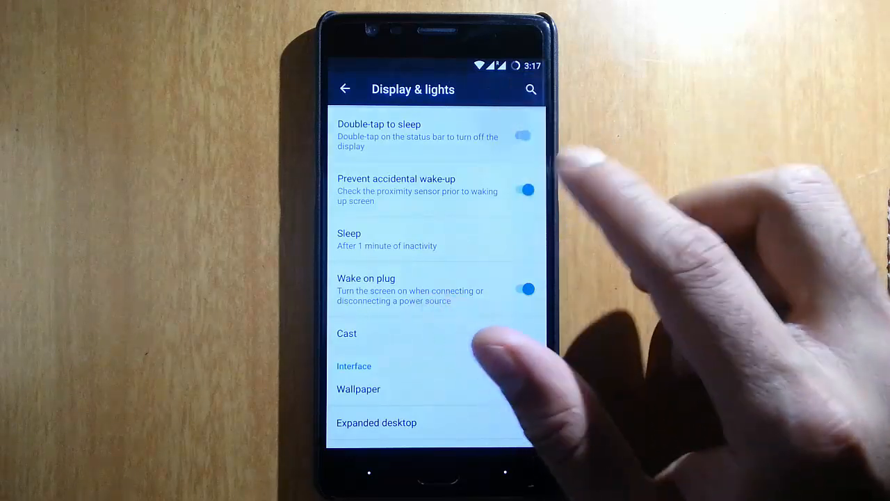
scroll(down, 3)
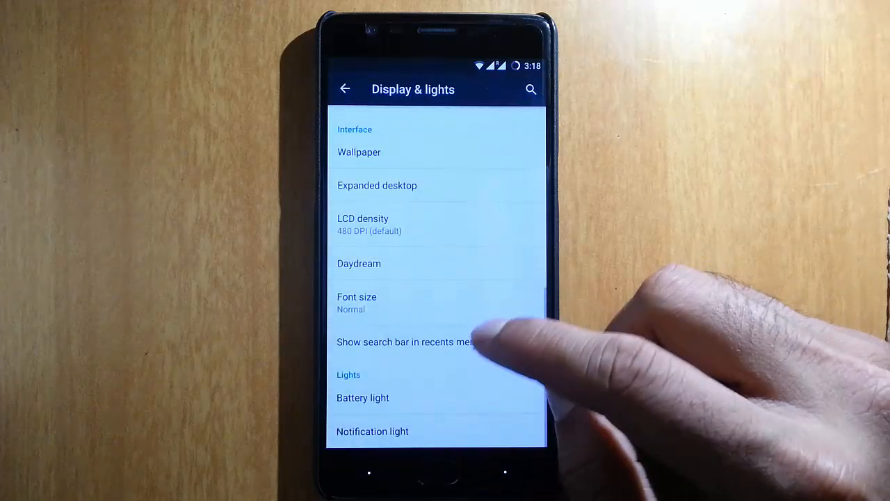
click(362, 398)
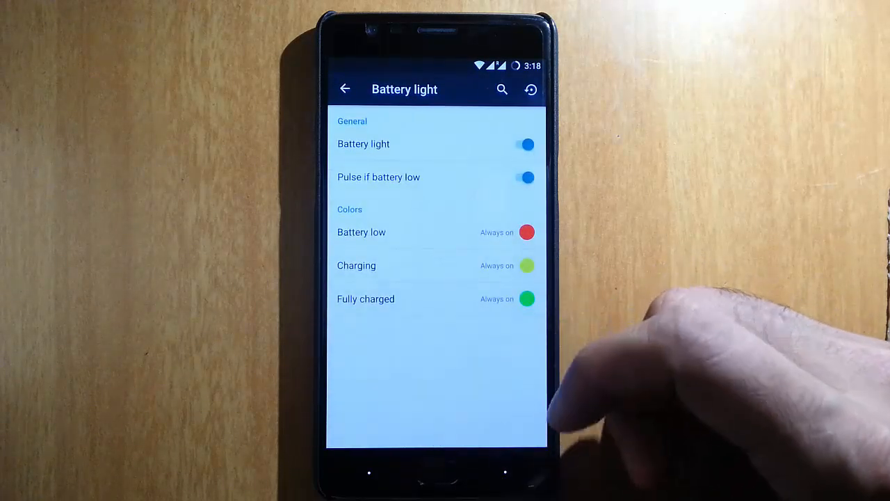
click(345, 89)
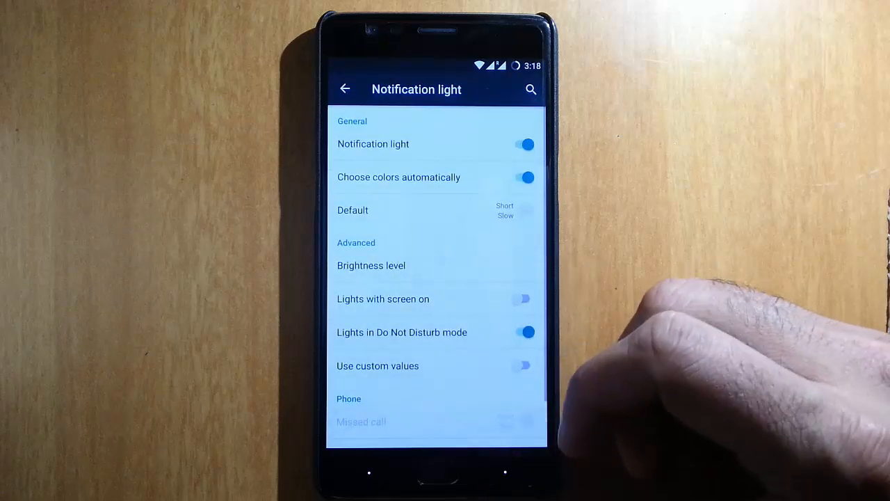
click(345, 89)
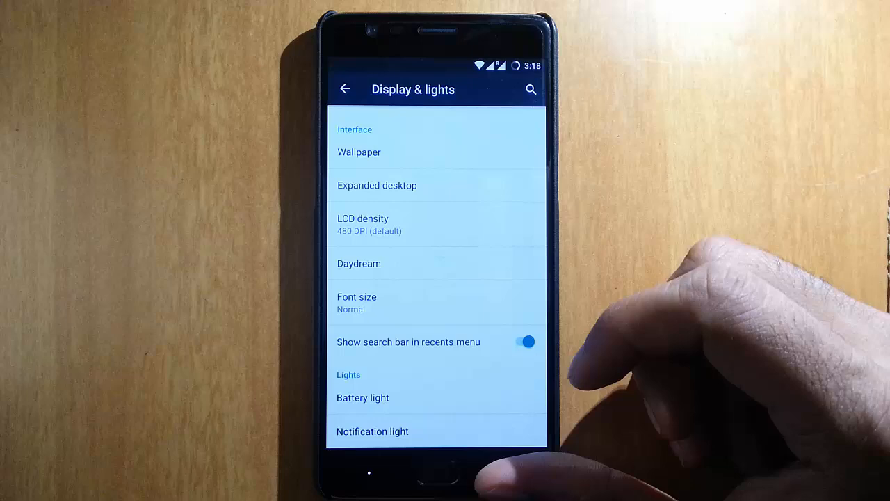
click(345, 89)
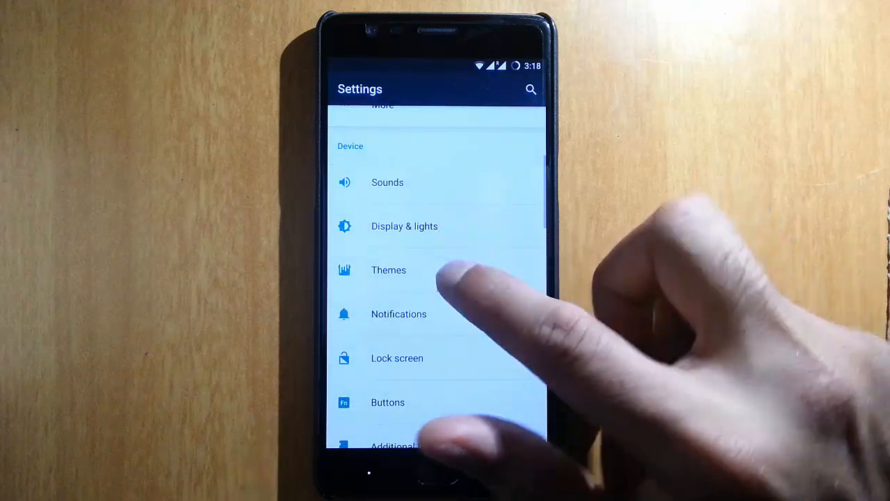
- In Themes, apply the Britzer theme with Style kept, then return to Settings
click(389, 270)
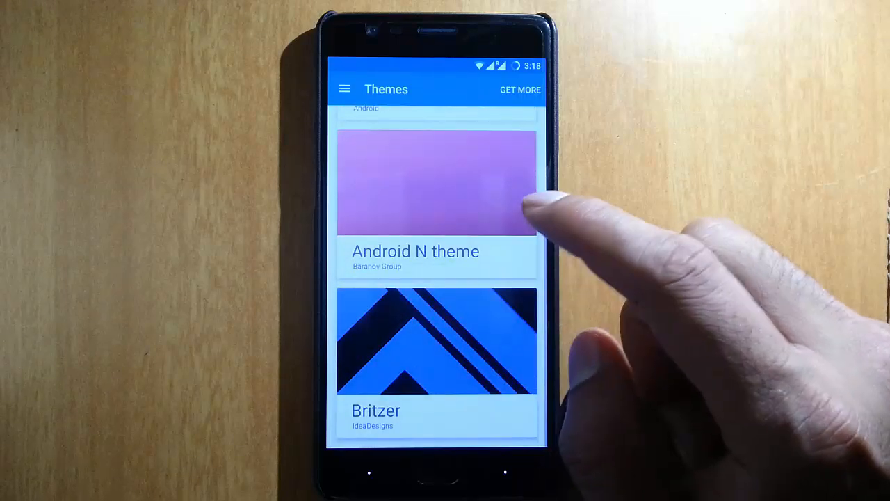
click(437, 341)
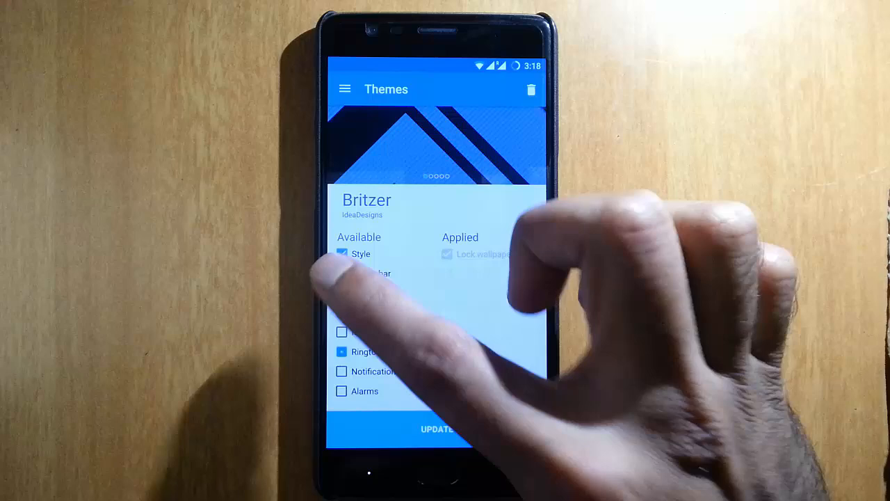
click(437, 429)
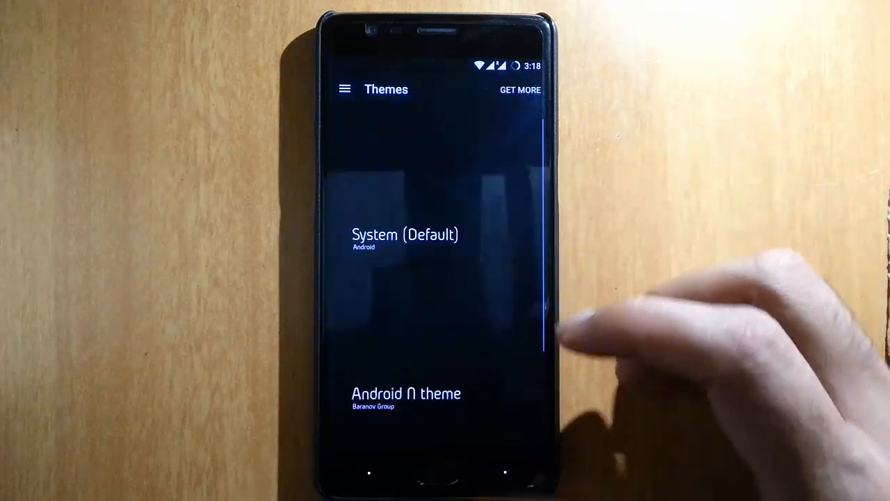
click(406, 394)
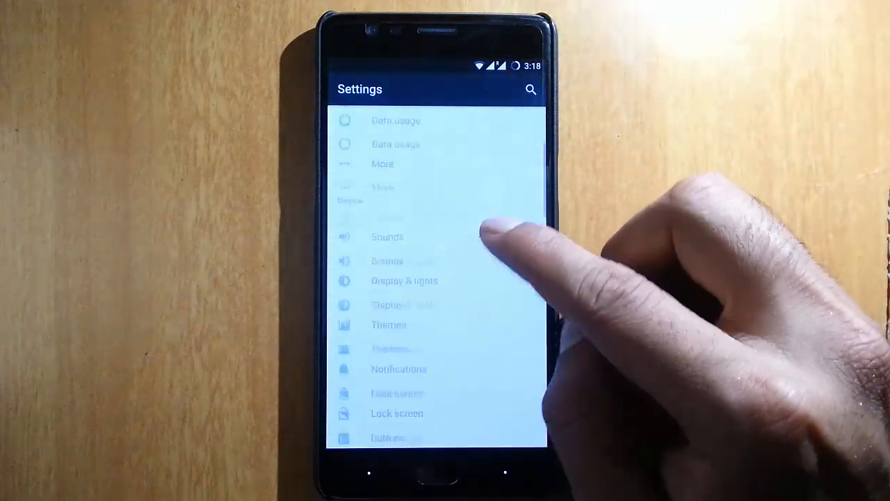
- Browse Notifications with its filters and the hardware Buttons settings, returning to Settings
click(399, 368)
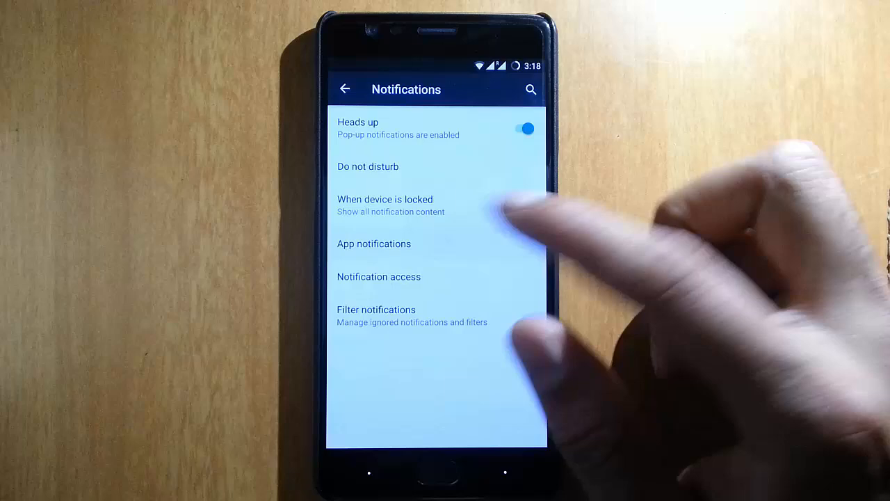
click(374, 244)
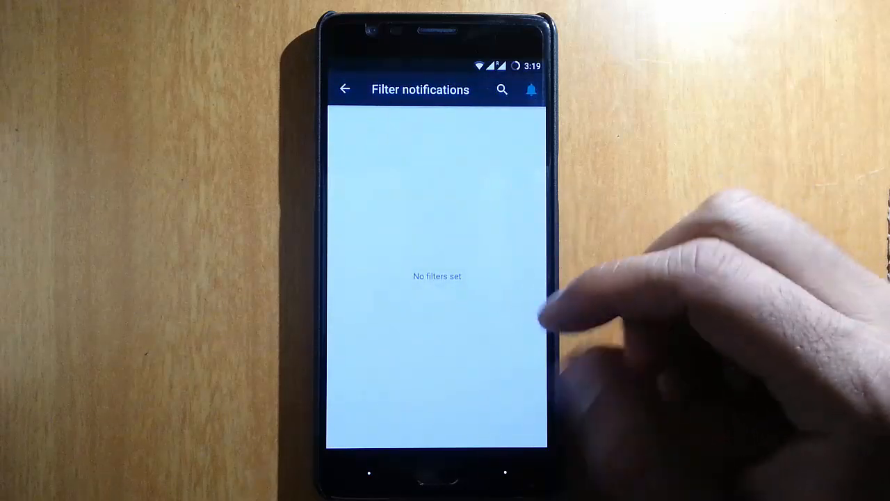
click(345, 89)
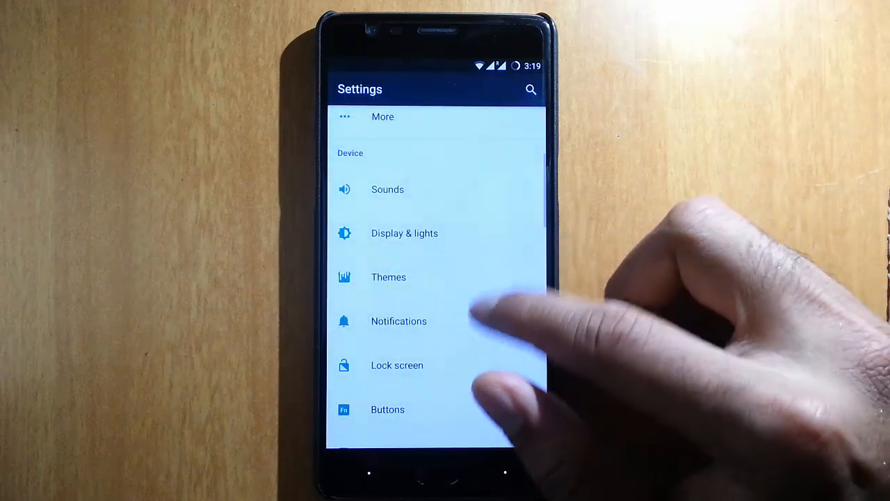
click(398, 364)
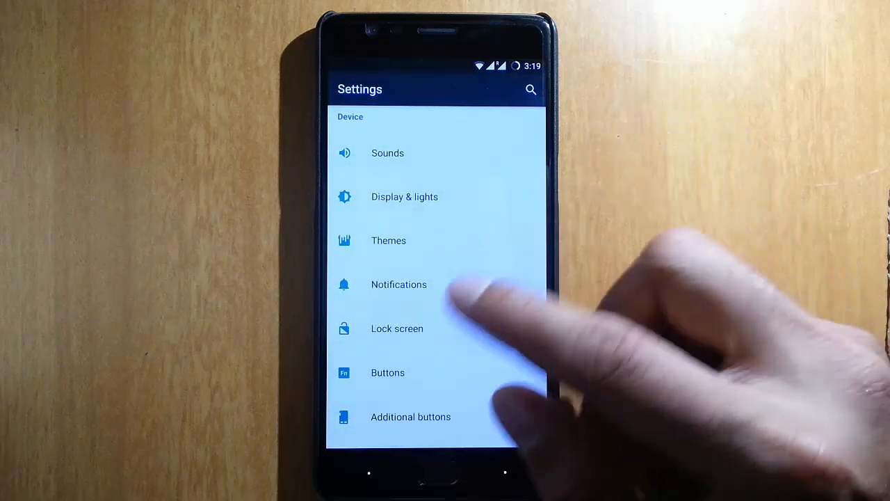
click(387, 373)
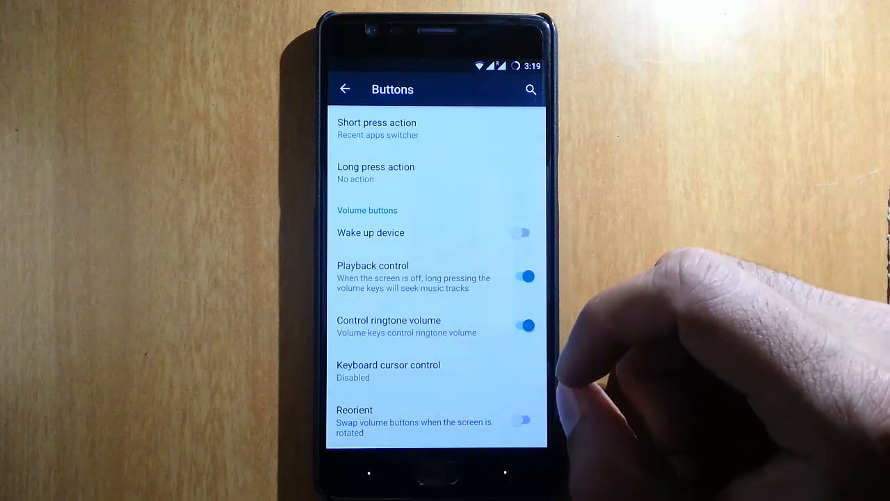
click(346, 89)
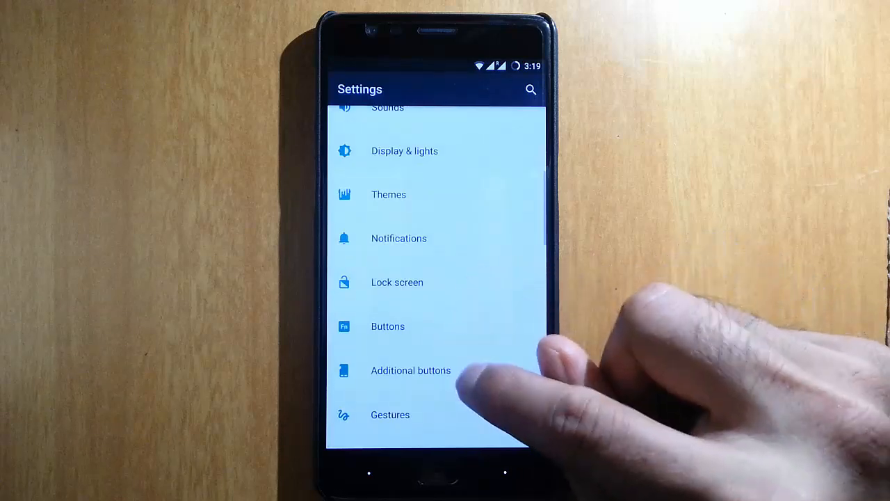
- View Additional buttons and Gestures, then switch Ambient display off and return to Settings
click(411, 370)
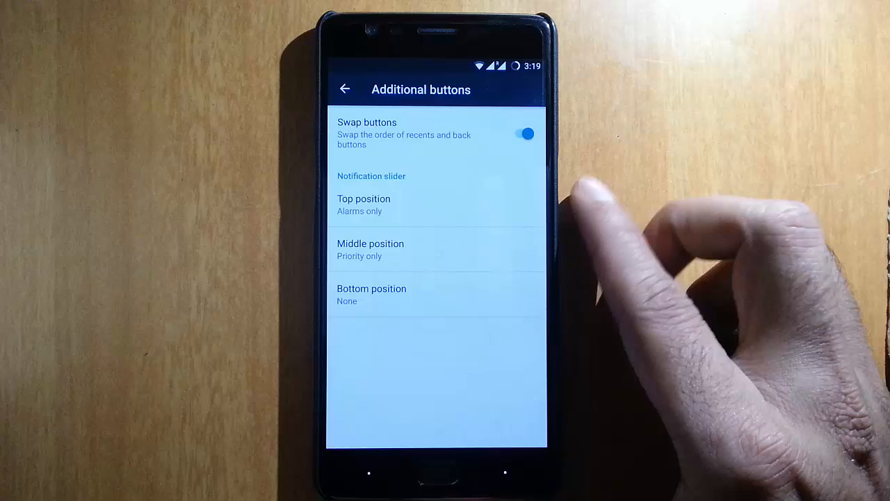
click(364, 204)
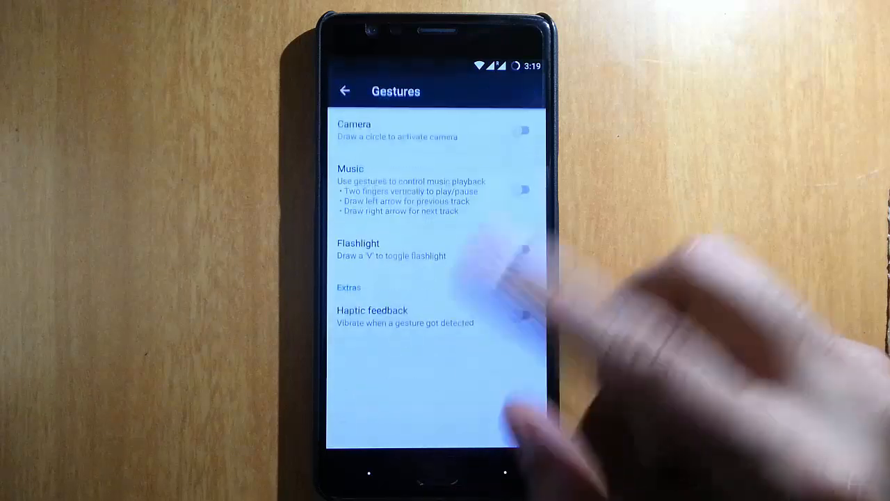
click(345, 90)
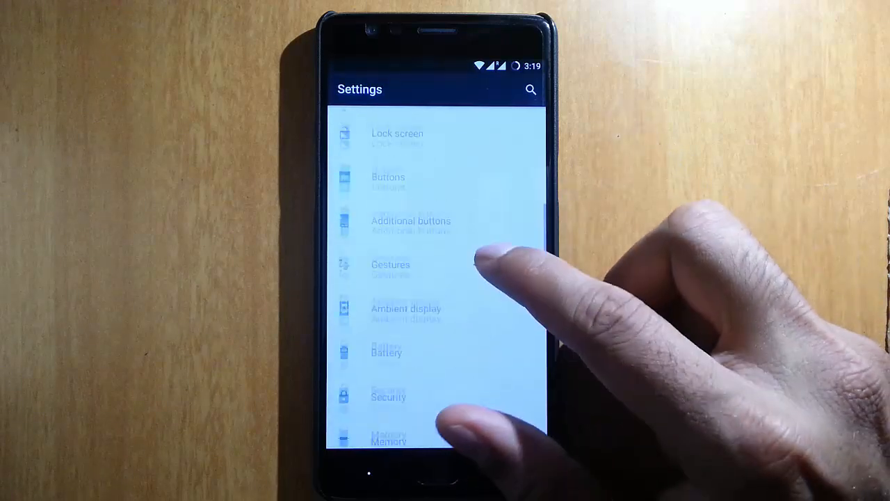
click(406, 309)
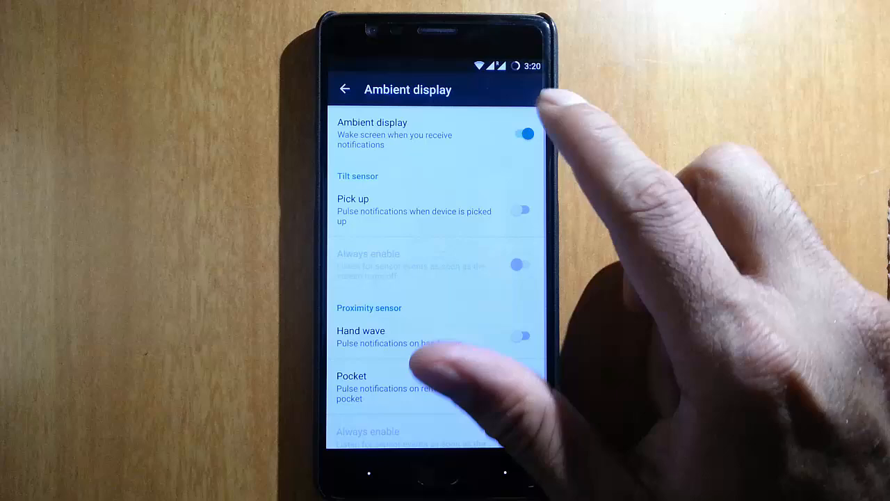
click(523, 133)
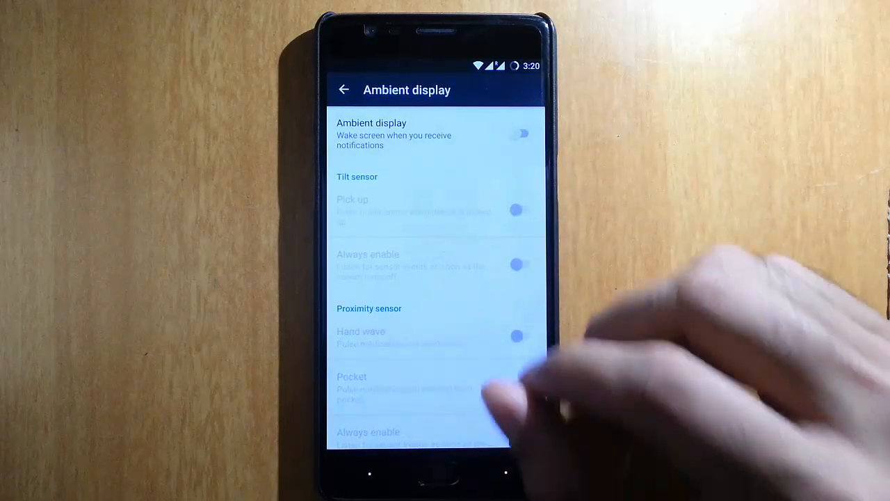
click(343, 89)
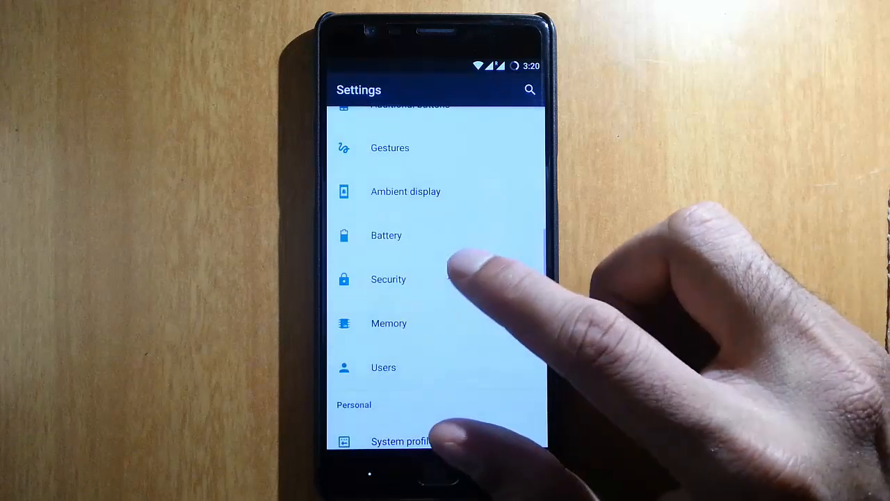
- Briefly view Security and the default system profile, returning to Settings
click(388, 278)
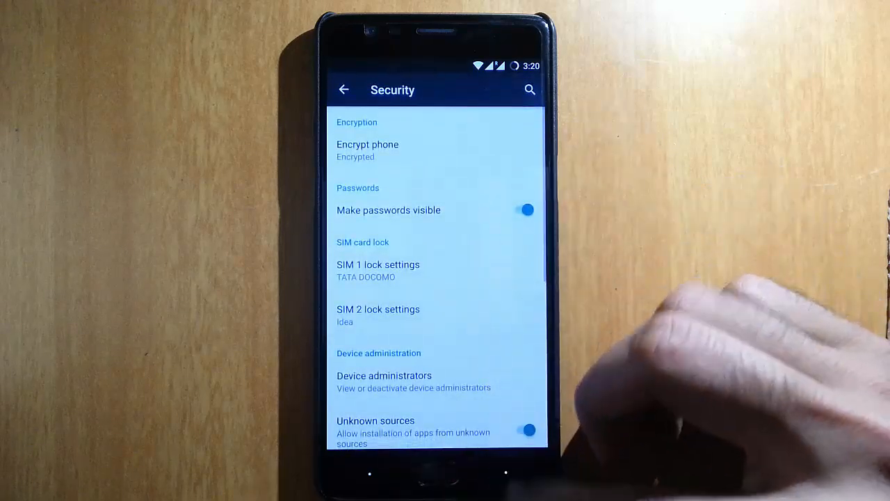
click(344, 89)
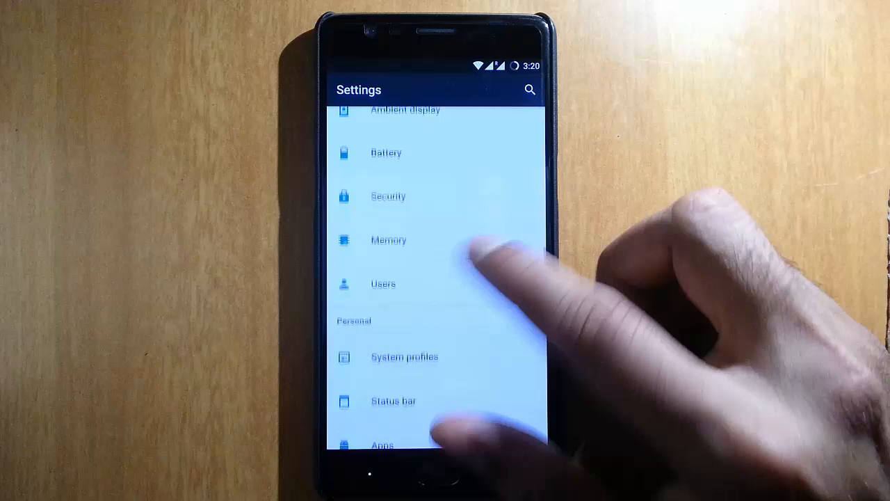
click(404, 356)
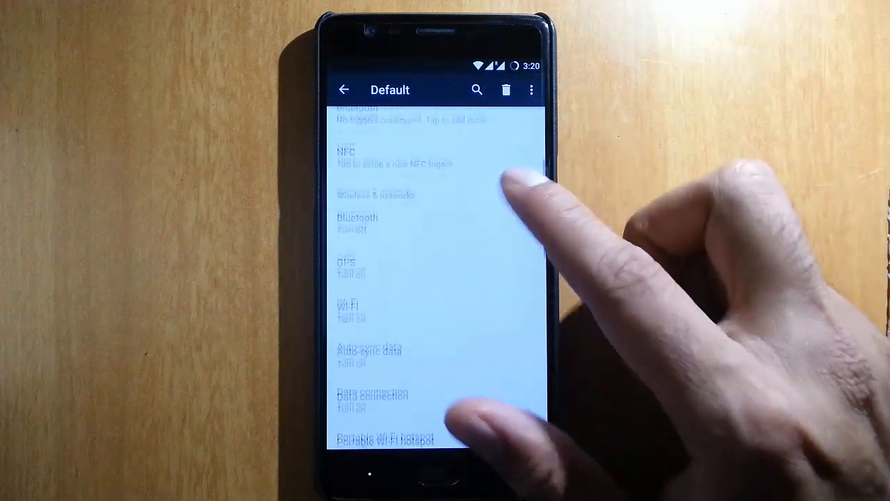
click(344, 89)
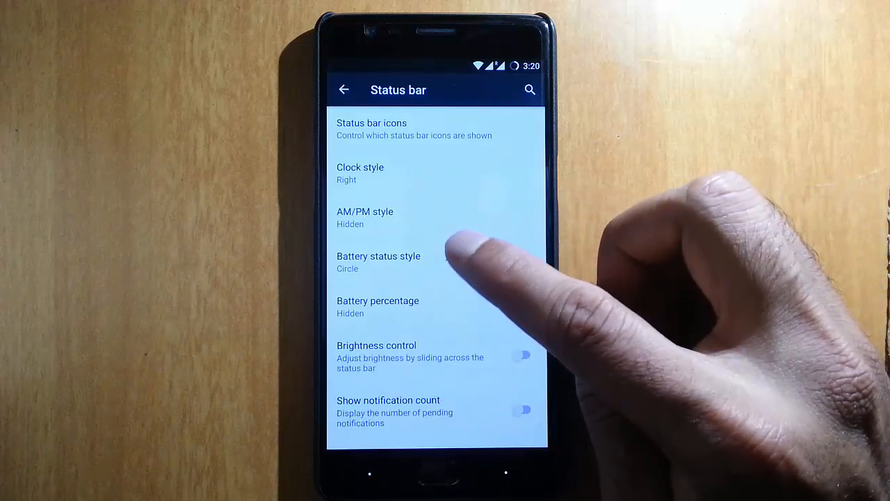
- In Status bar, show the battery percentage inside the icon and return to Settings
click(378, 306)
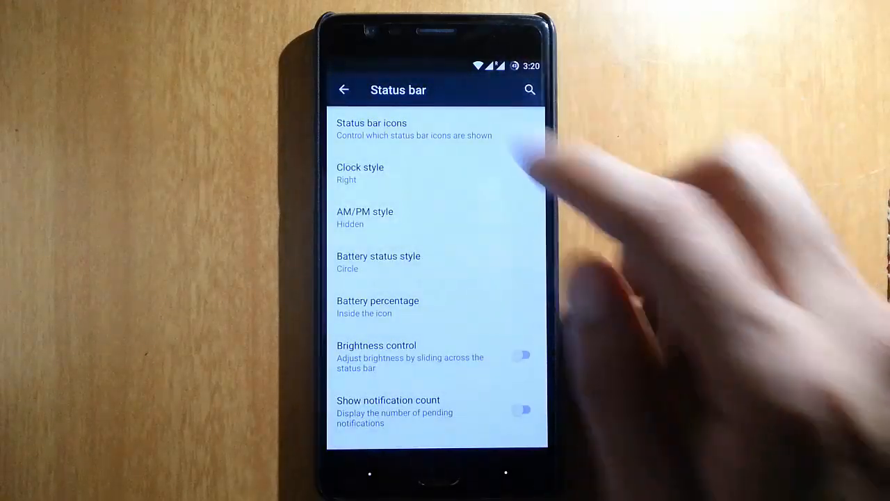
scroll(down, 3)
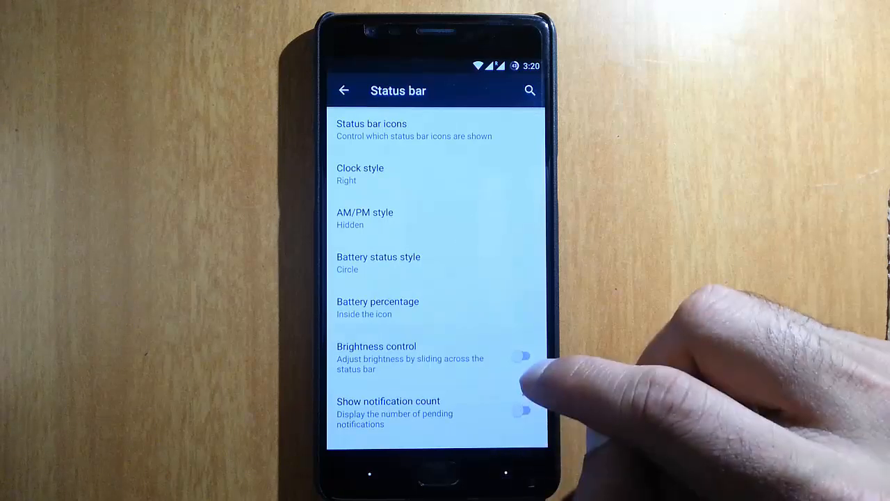
click(344, 91)
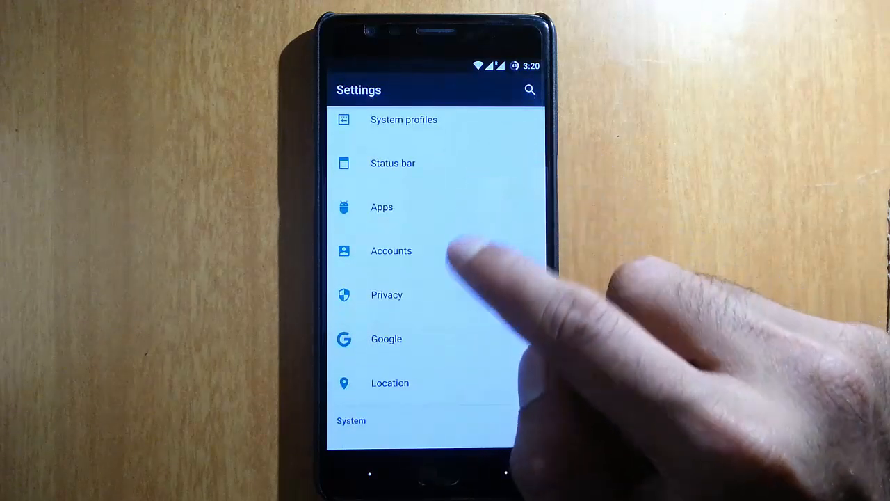
click(386, 295)
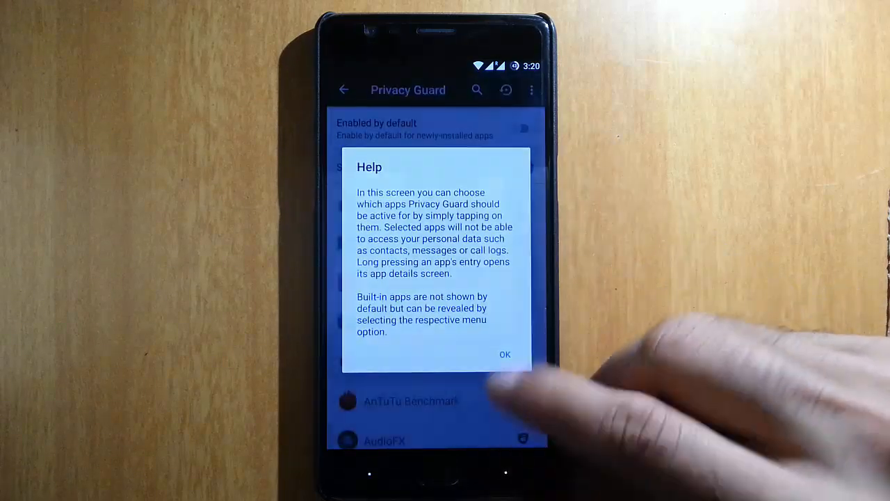
click(504, 355)
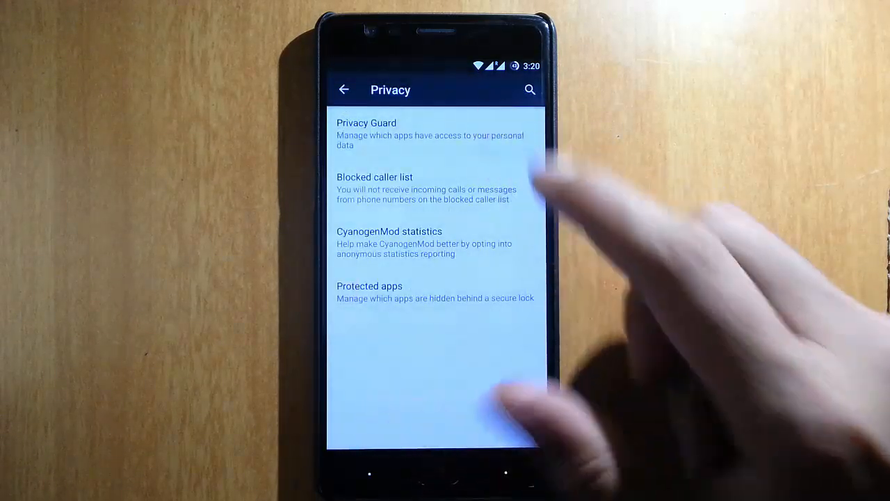
click(368, 134)
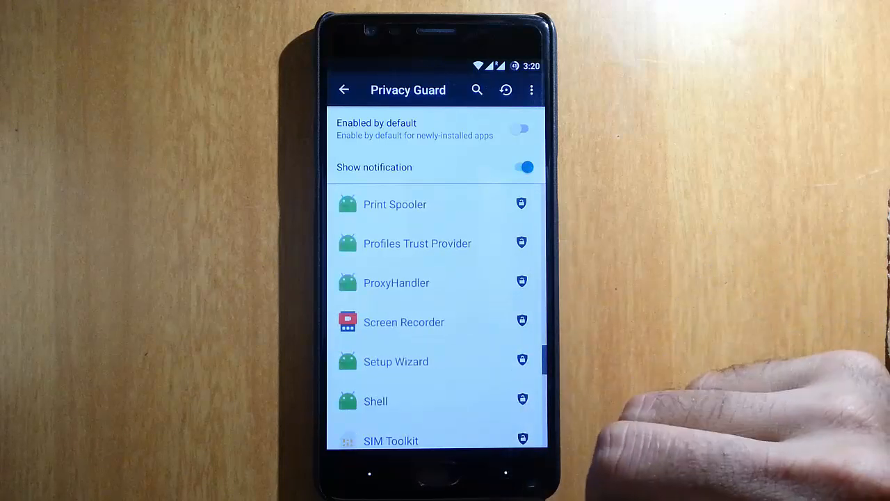
click(344, 89)
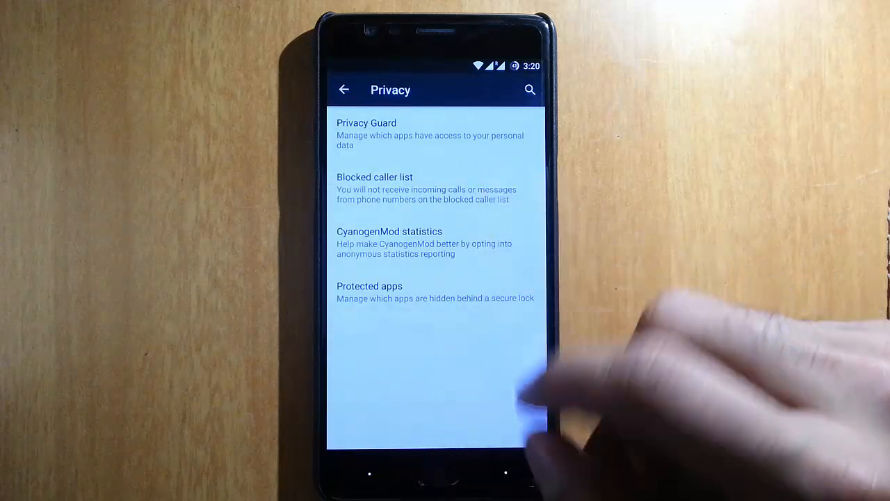
click(344, 89)
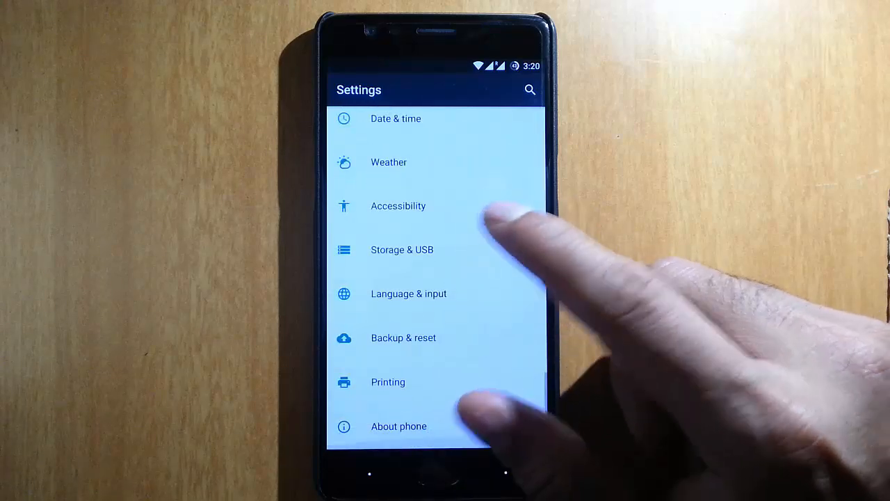
click(402, 250)
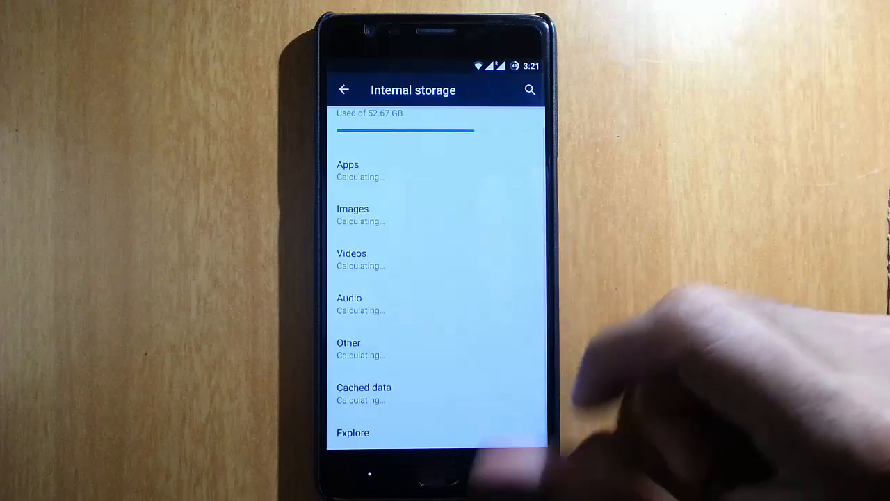
click(344, 89)
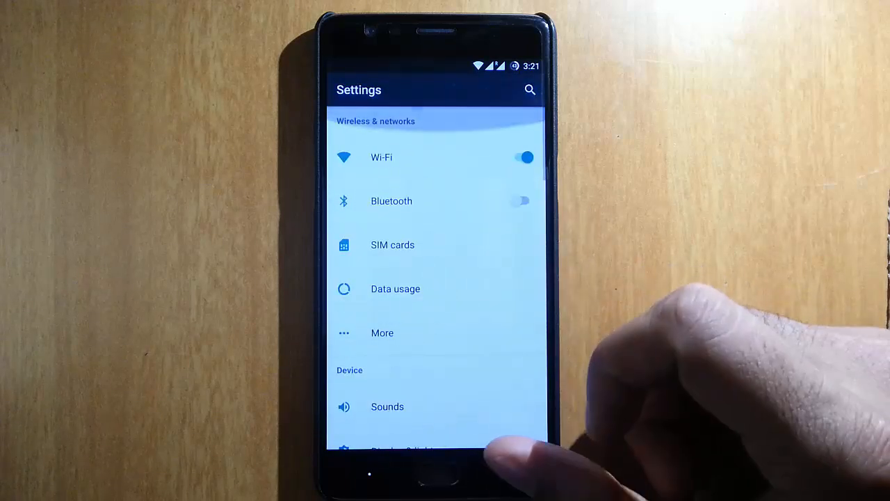
- From the app drawer, briefly launch File Manager and return to the app list
click(437, 473)
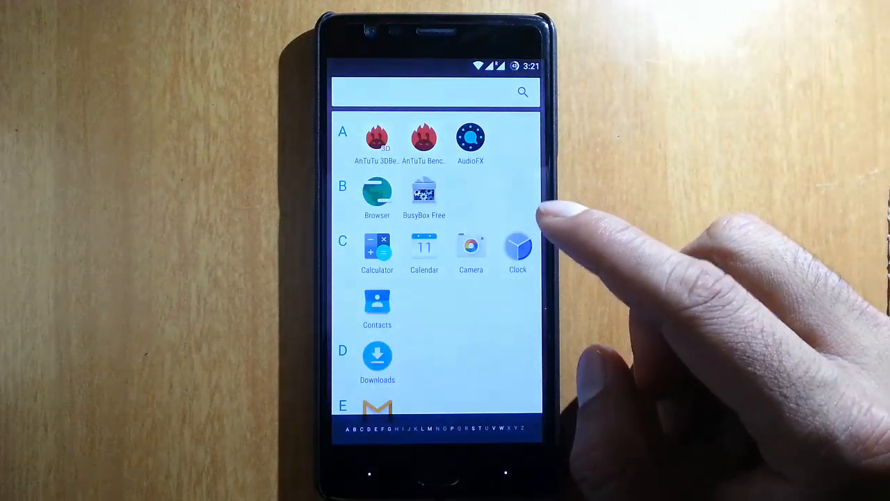
click(470, 137)
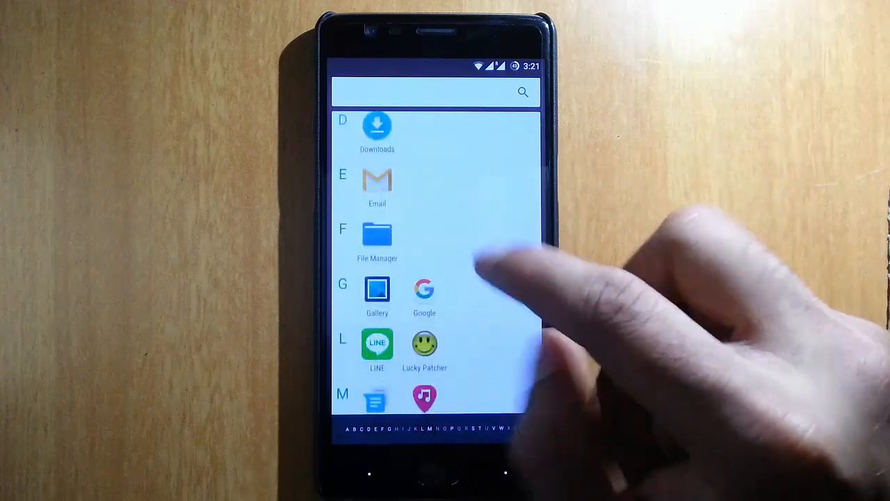
click(377, 234)
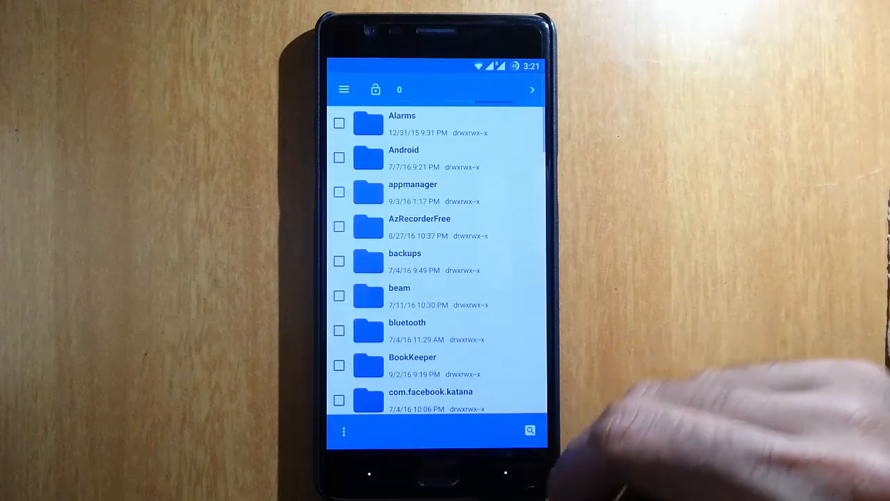
key(back)
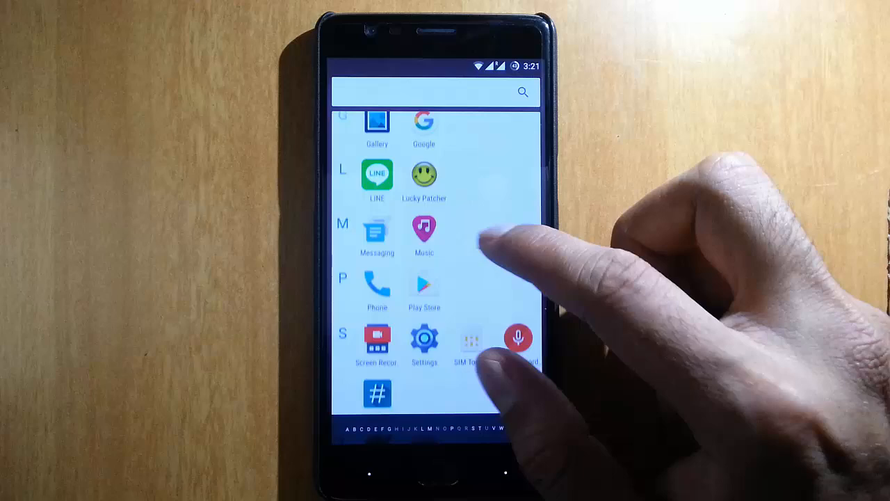
- Scroll the drawer and launch the Sound Recorder app
click(425, 230)
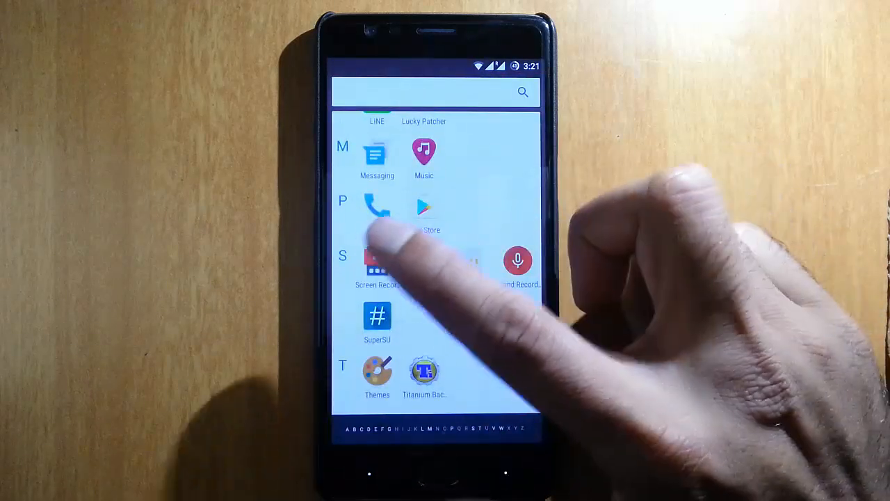
scroll(down, 3)
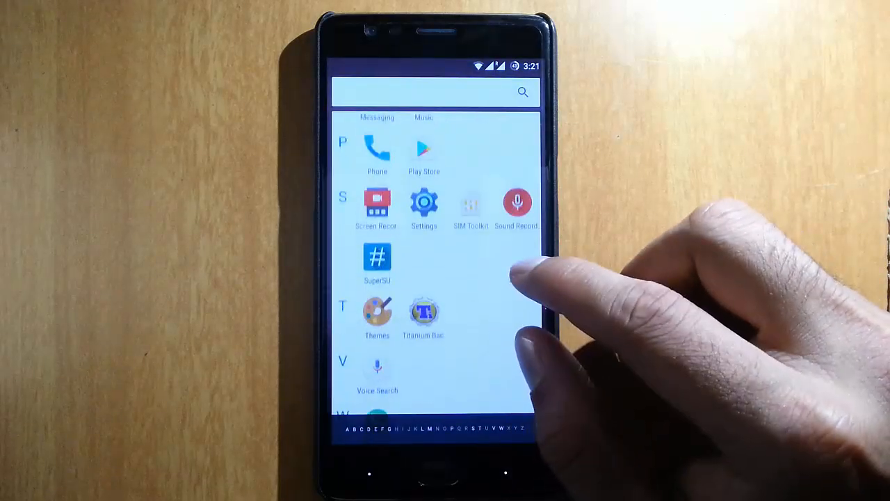
click(518, 203)
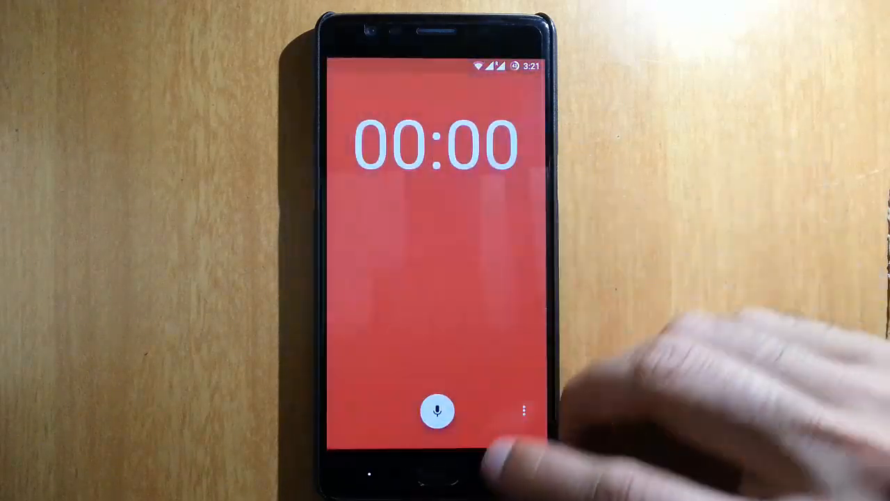